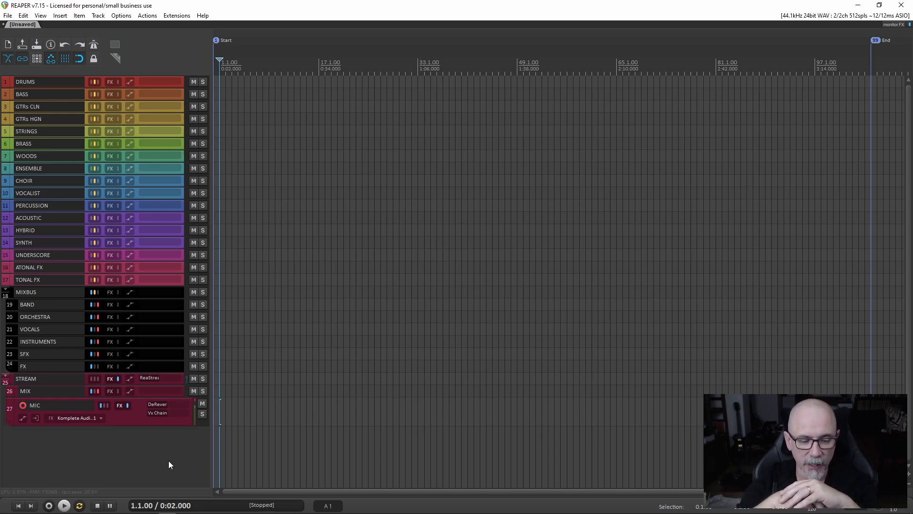
{"action": "mouse_move", "coordinate": [172, 465]}
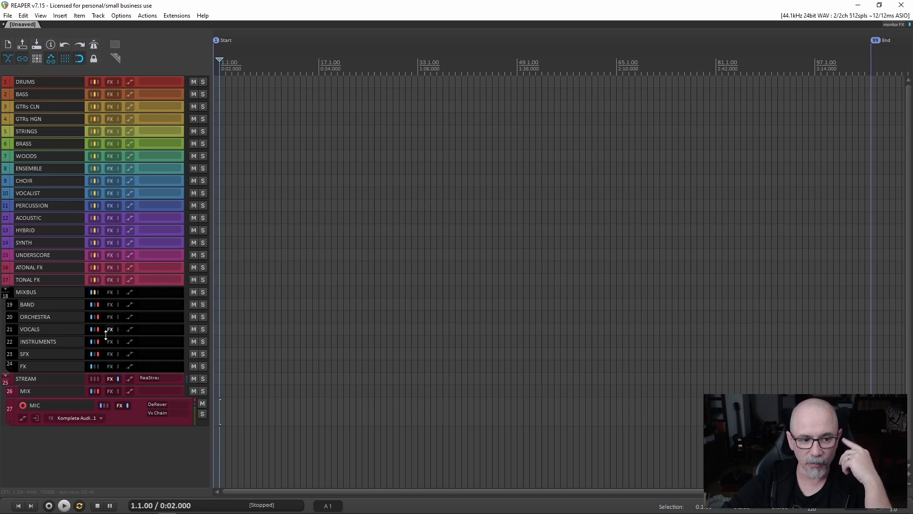
{"action": "mouse_move", "coordinate": [151, 455]}
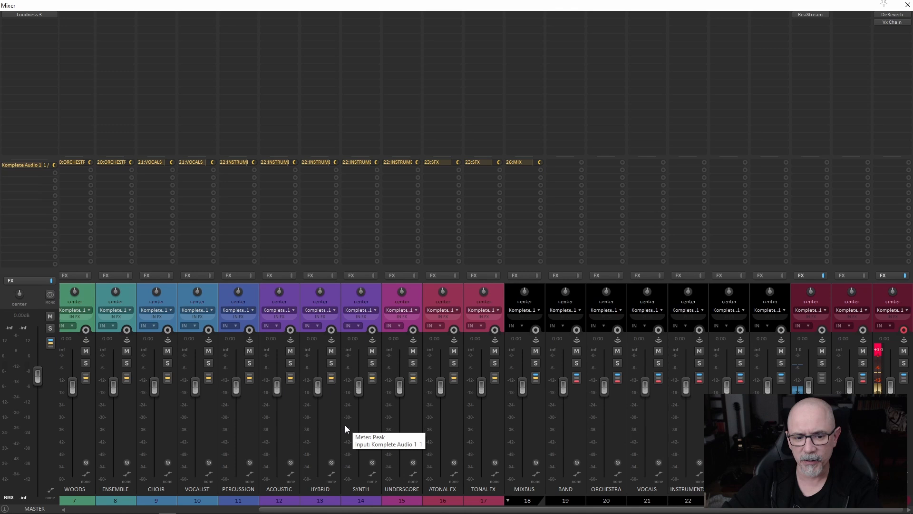
Scroll the mixer to its left edge so the DRUMS, bass and guitar strips are visible.
{"action": "scroll", "scroll_direction": "left", "scroll_amount": 3}
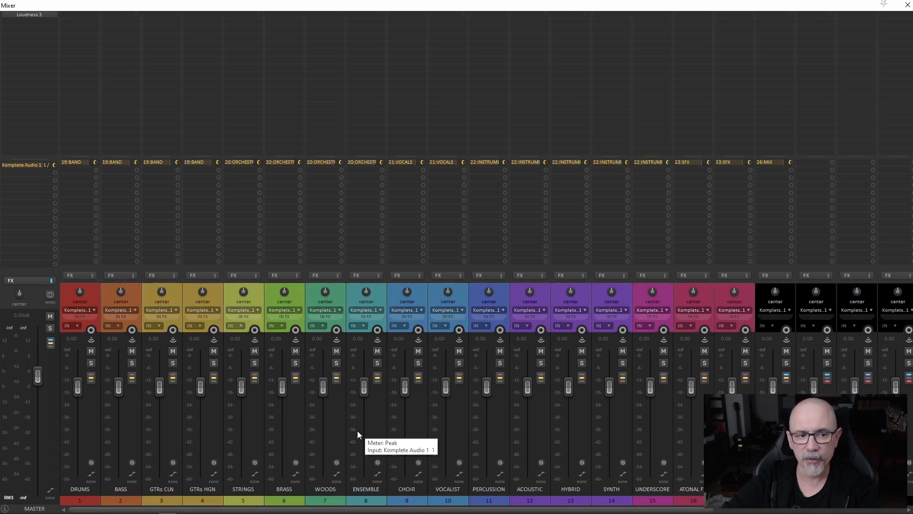
{"action": "mouse_move", "coordinate": [400, 354]}
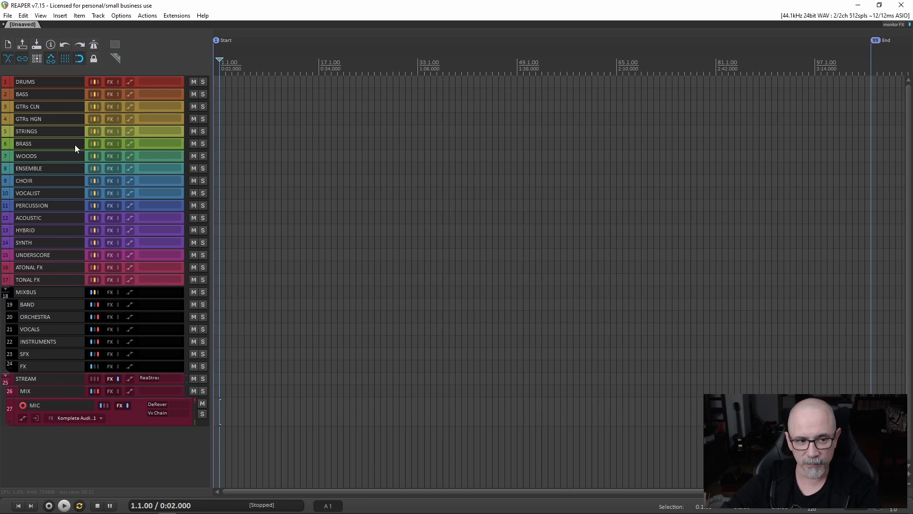
{"action": "mouse_move", "coordinate": [72, 97]}
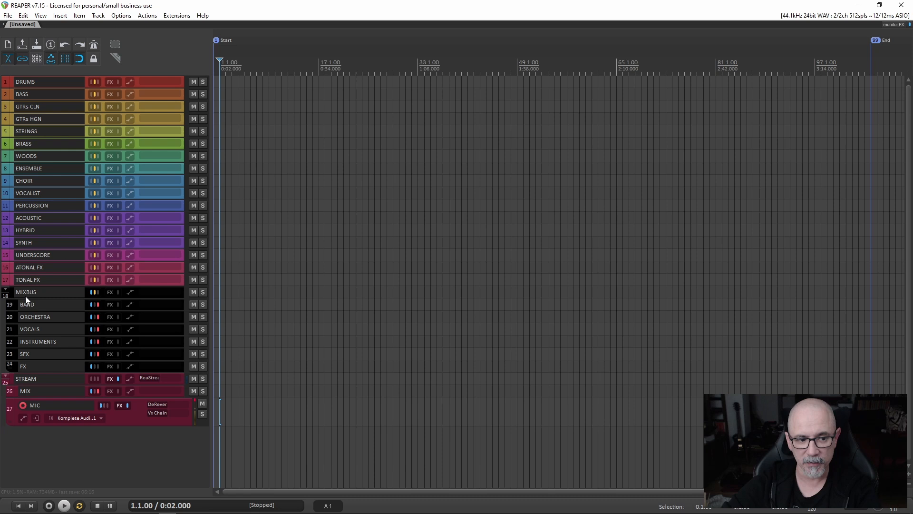
{"action": "mouse_move", "coordinate": [46, 307]}
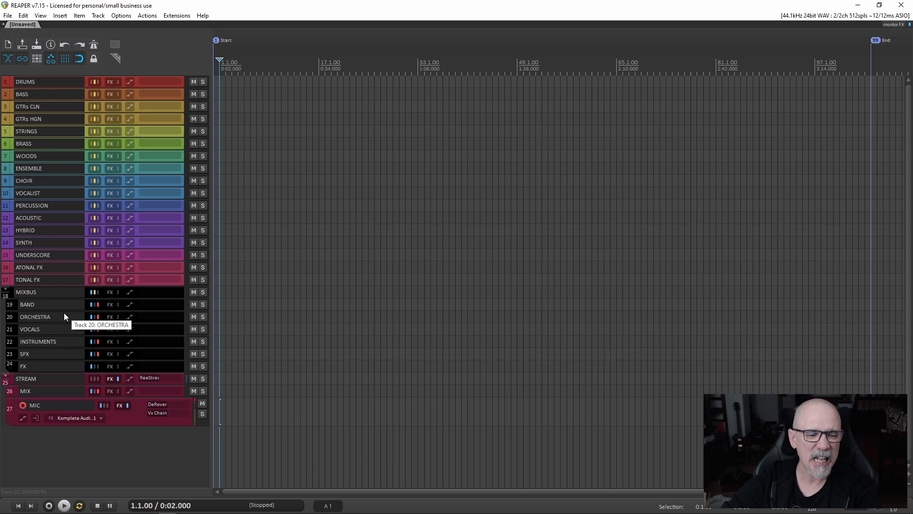
{"action": "mouse_move", "coordinate": [81, 456]}
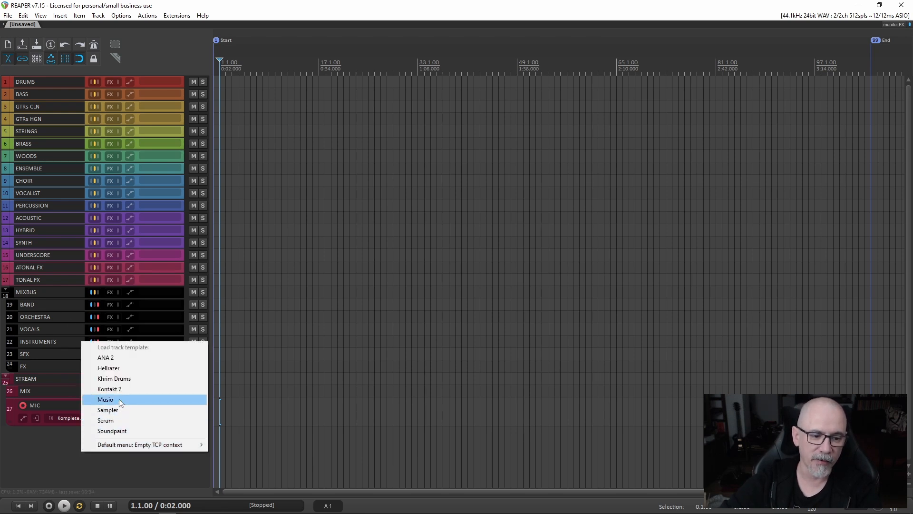
{"action": "left_click", "coordinate": [109, 388]}
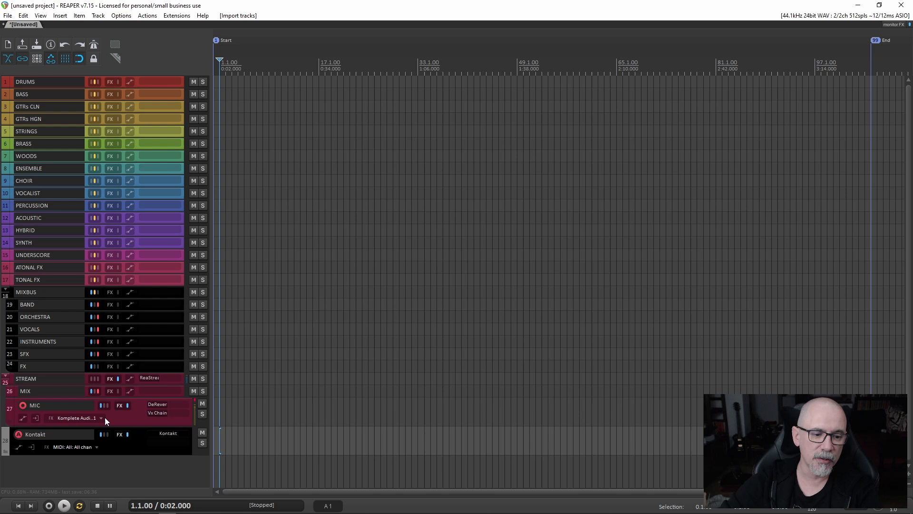
{"action": "left_click", "coordinate": [40, 82]}
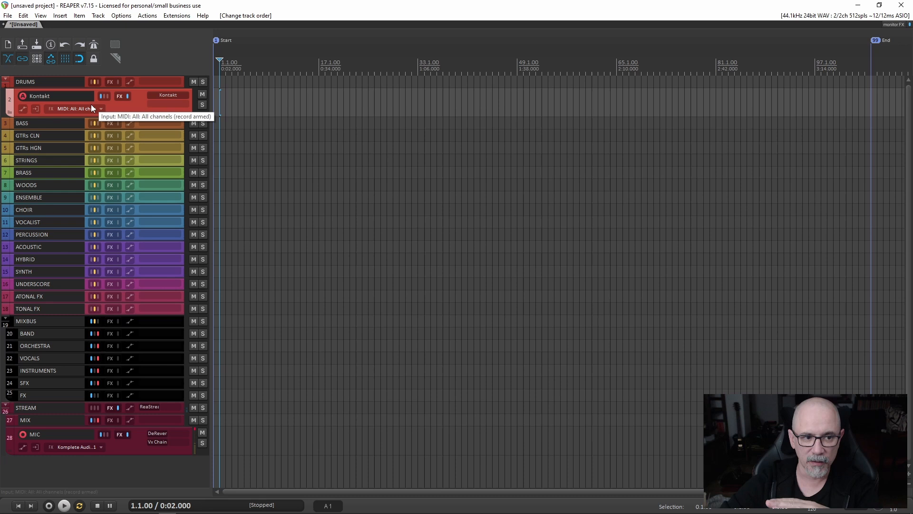
{"action": "mouse_move", "coordinate": [167, 291]}
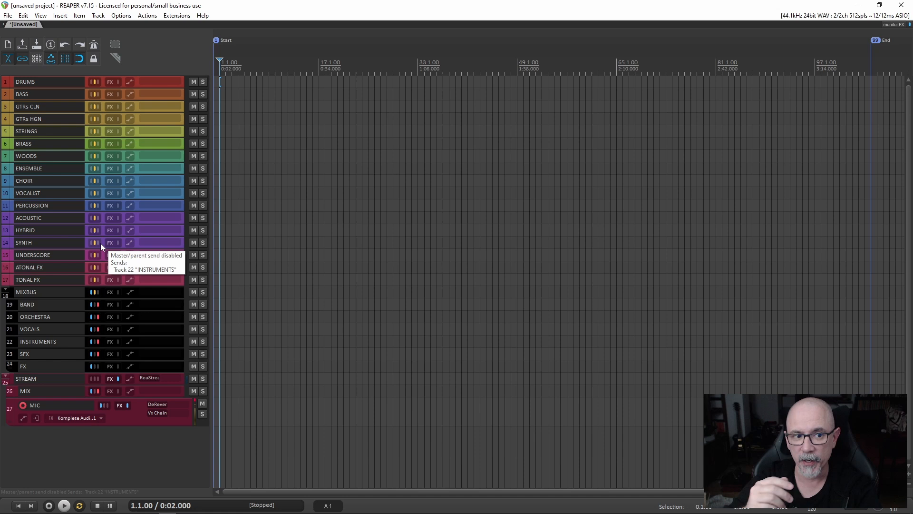
{"action": "mouse_move", "coordinate": [64, 380]}
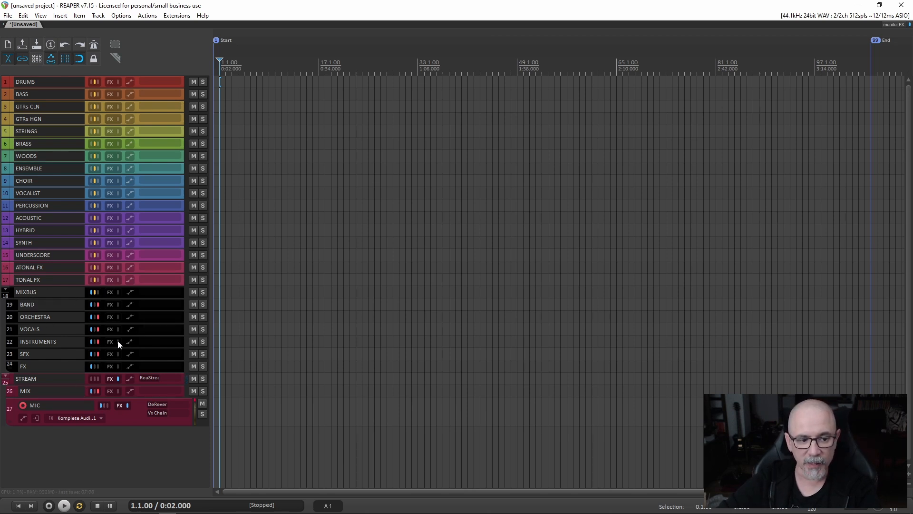
{"action": "mouse_move", "coordinate": [67, 412]}
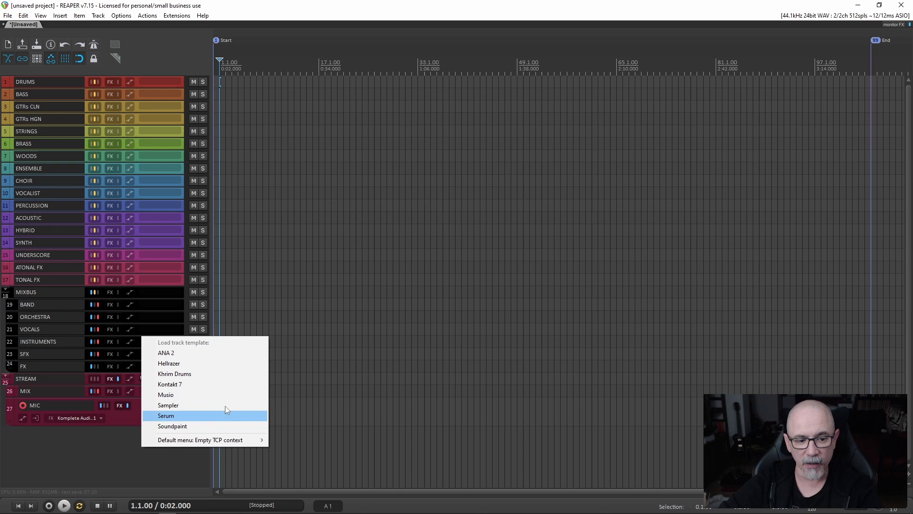
{"action": "mouse_move", "coordinate": [186, 384]}
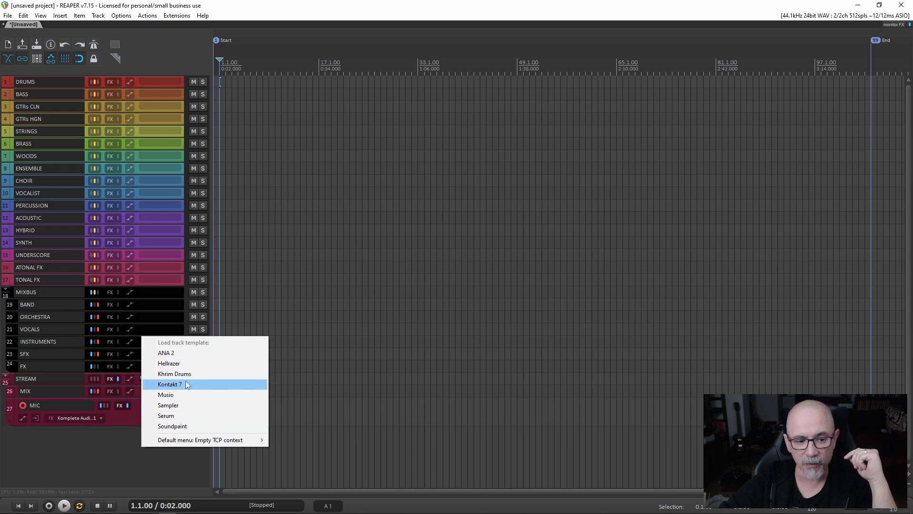
{"action": "mouse_move", "coordinate": [198, 373]}
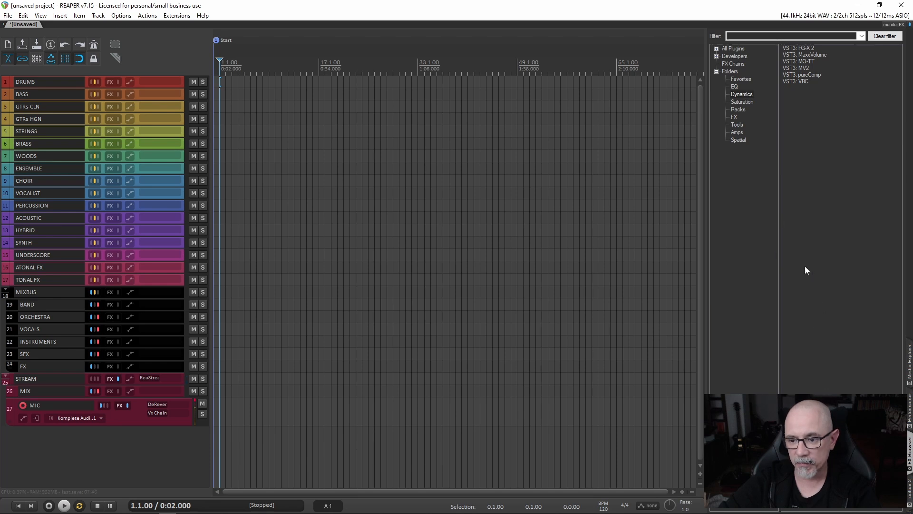
{"action": "mouse_move", "coordinate": [805, 224]}
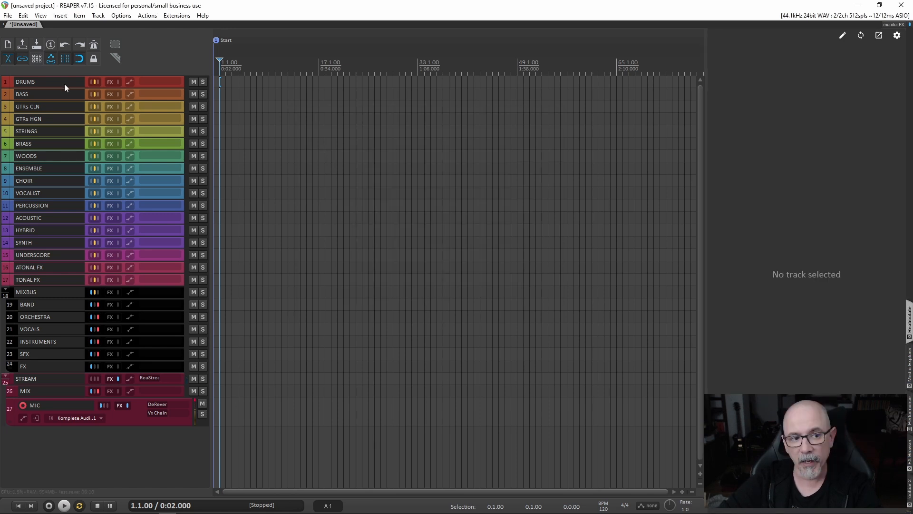
Select DRUMS, pencil a new MIDI item at the start of PERCUSSION and open it in the MIDI editor.
{"action": "left_click", "coordinate": [25, 80]}
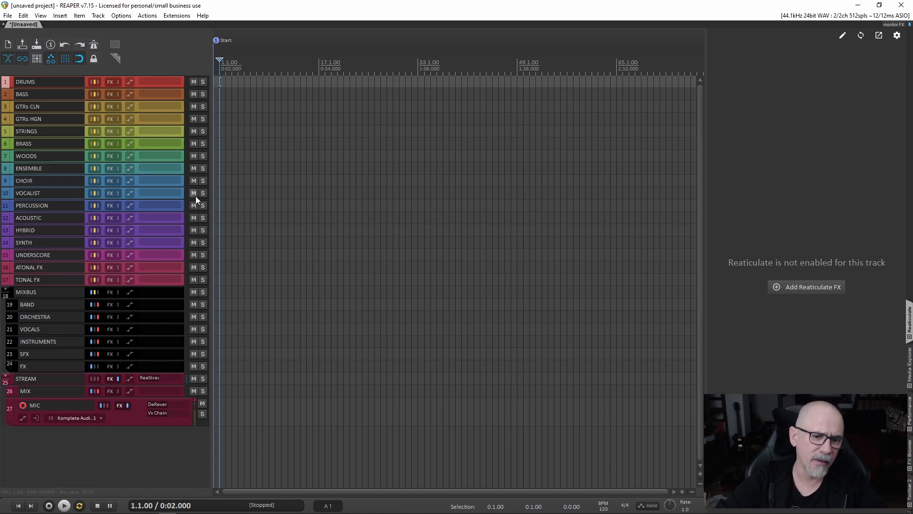
{"action": "left_click_drag", "start_coordinate": [220, 205], "coordinate": [269, 206]}
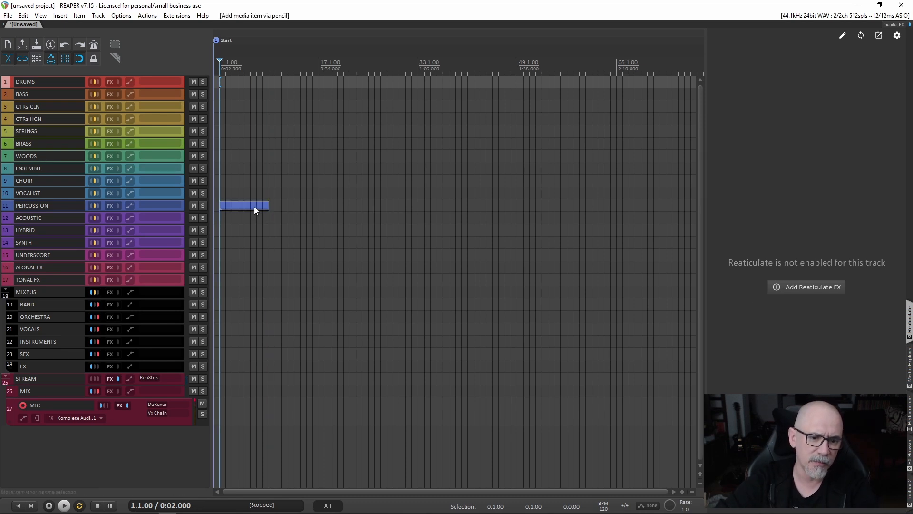
{"action": "double_click", "coordinate": [242, 206]}
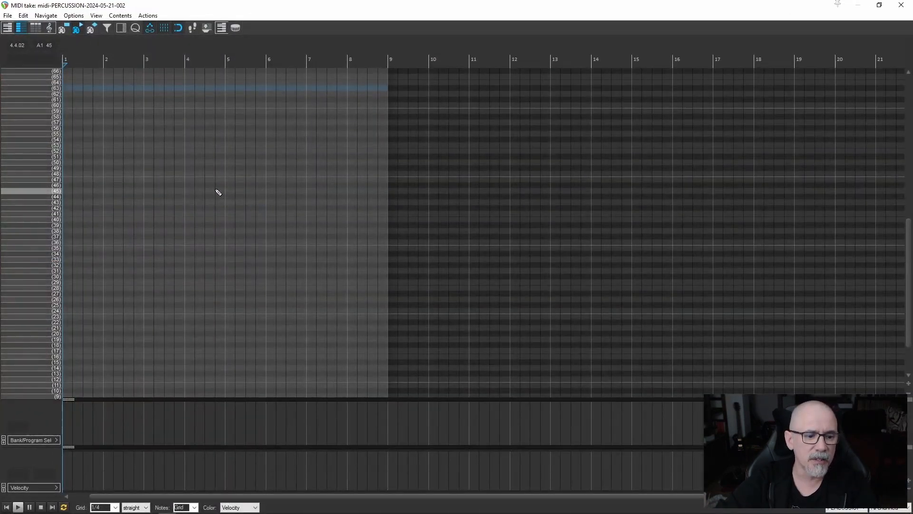
Draw a drum note in the percussion pattern and nudge it to a new position.
{"action": "left_click", "coordinate": [220, 28]}
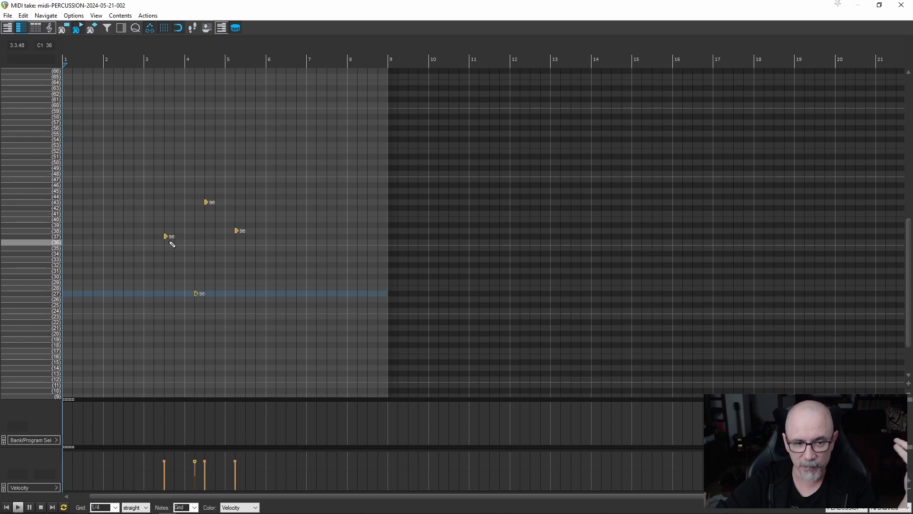
{"action": "left_click", "coordinate": [221, 28]}
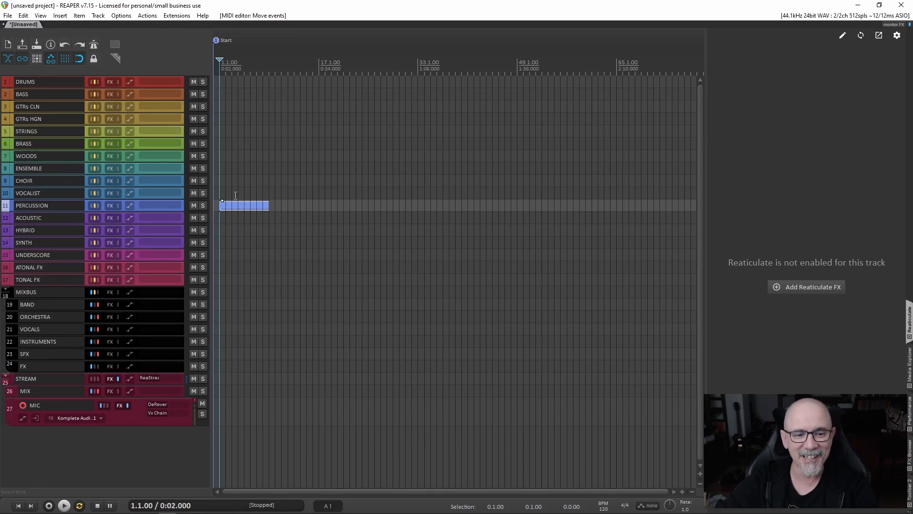
Delete the selected PERCUSSION MIDI item, leaving the arrangement empty.
{"action": "key", "text": "Delete"}
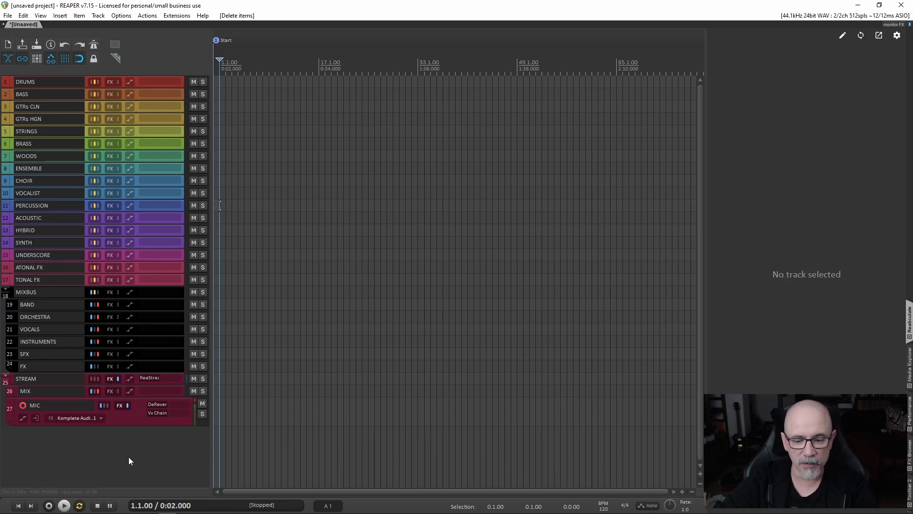
{"action": "mouse_move", "coordinate": [124, 446]}
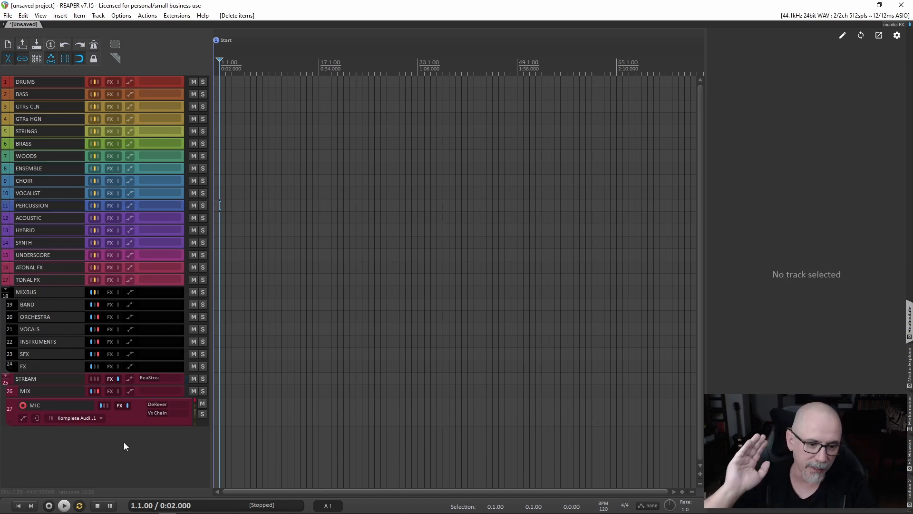